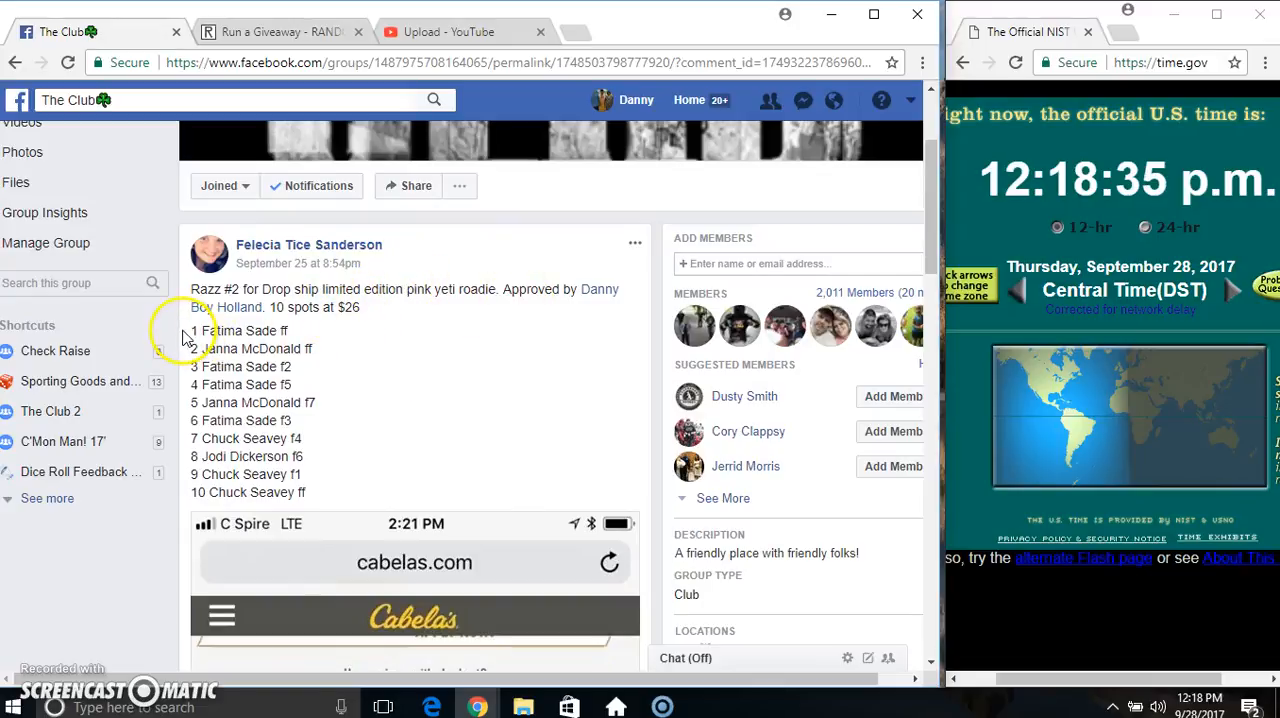
Copy the ten-name raffle list from the yeti roadie post and scroll to the newest comments
{"action": "right_click", "coordinate": [330, 452]}
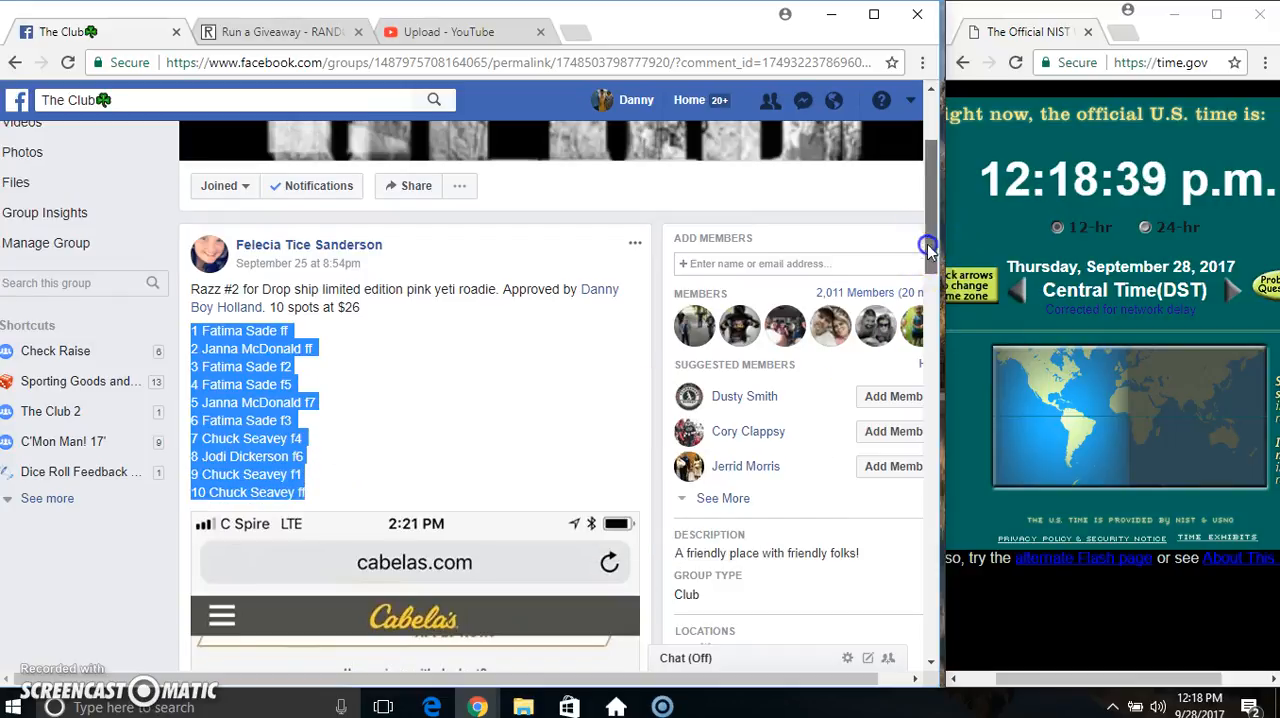
{"action": "scroll", "scroll_direction": "down", "scroll_amount": 3}
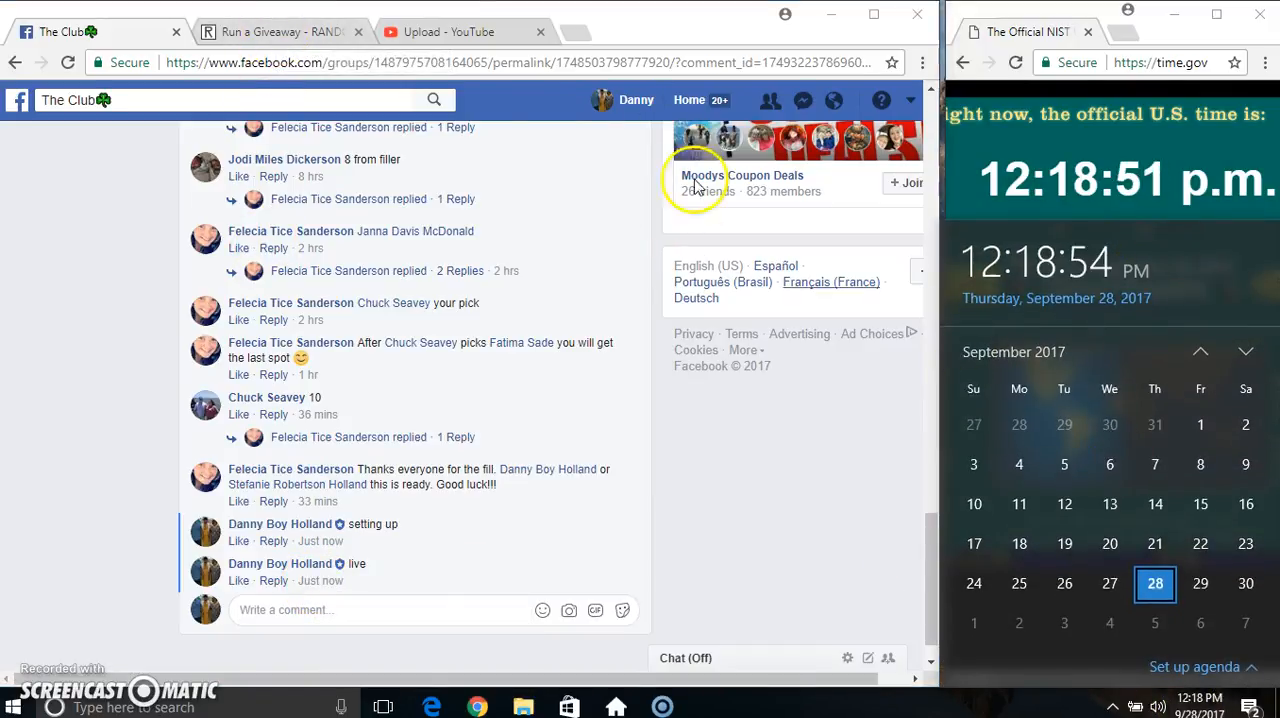
Paste the ten entries into the giveaway and roll dice for a total of 8 rounds
{"action": "right_click", "coordinate": [341, 494]}
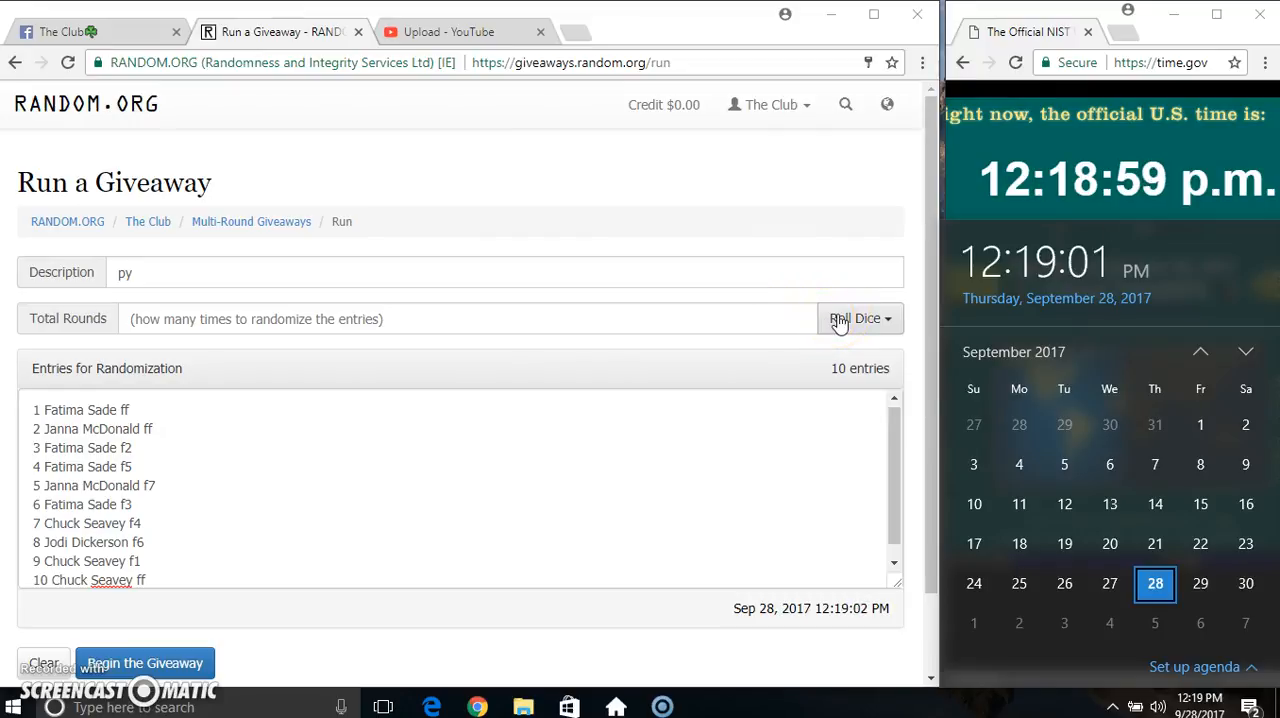
{"action": "left_click", "coordinate": [855, 318]}
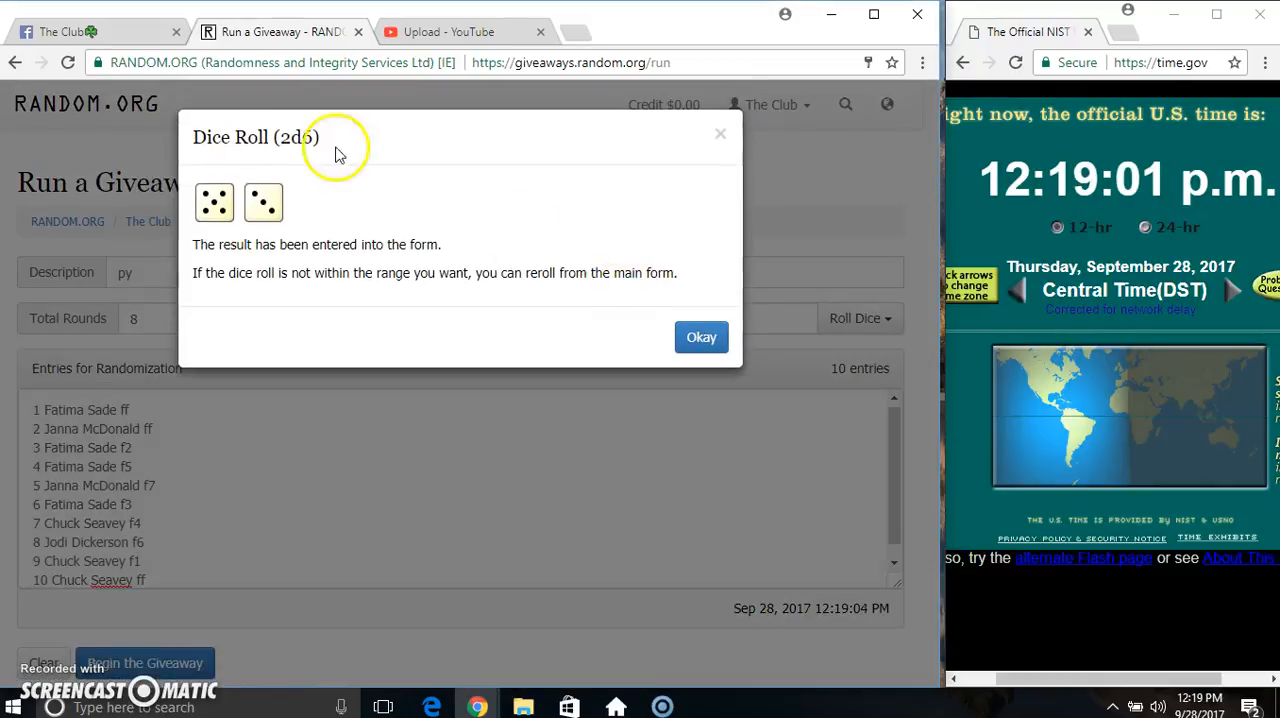
{"action": "left_click", "coordinate": [701, 337]}
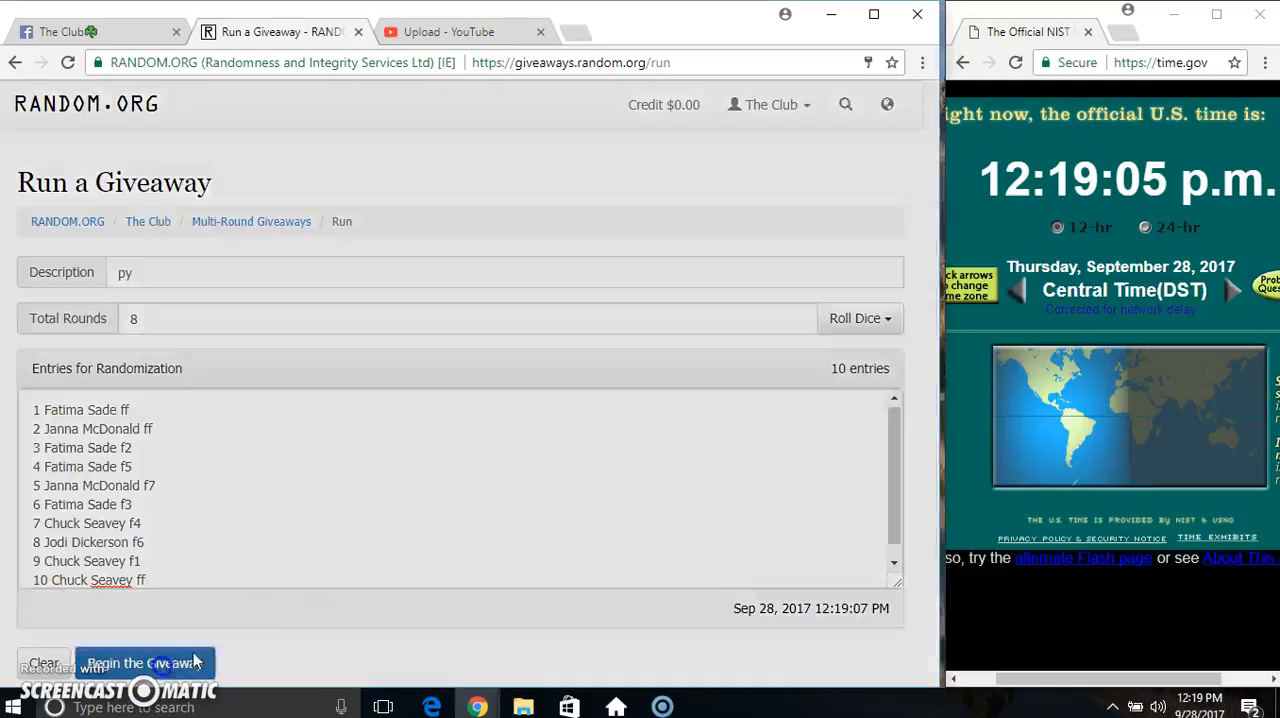
Begin the giveaway and run successive rounds until Round #7 shows with 1 round left
{"action": "left_click", "coordinate": [144, 663]}
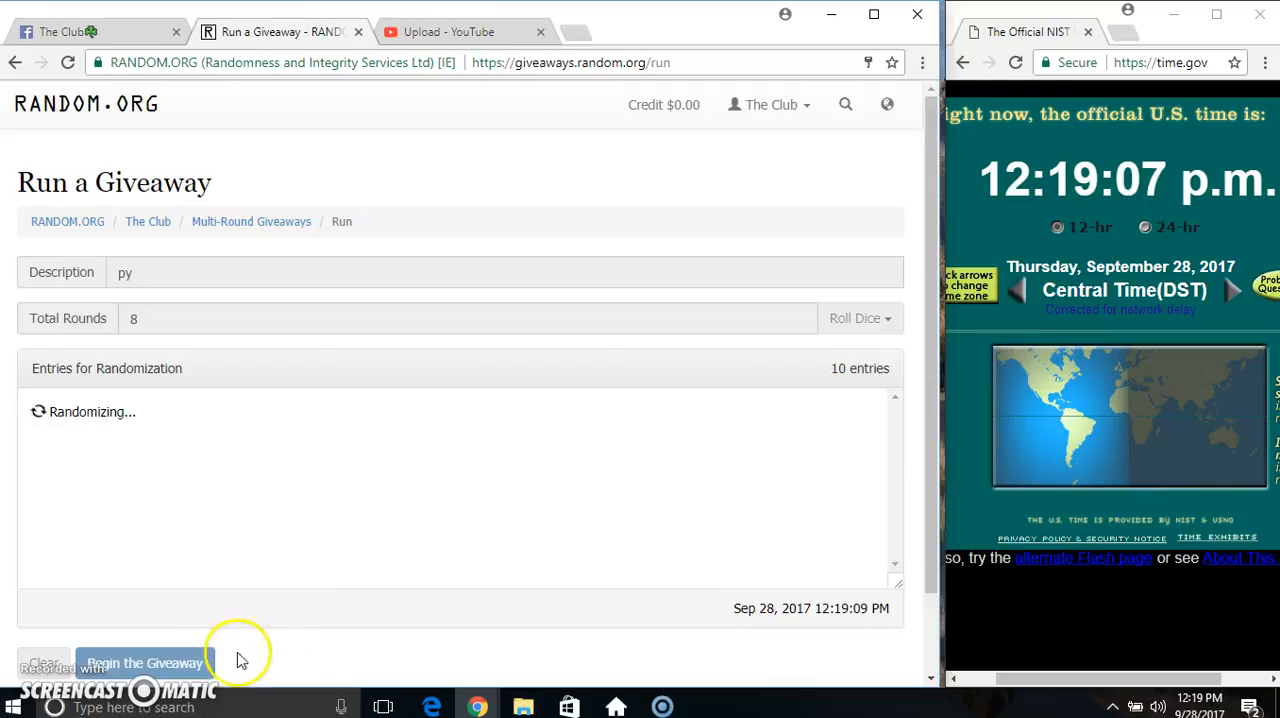
{"action": "left_click", "coordinate": [145, 663]}
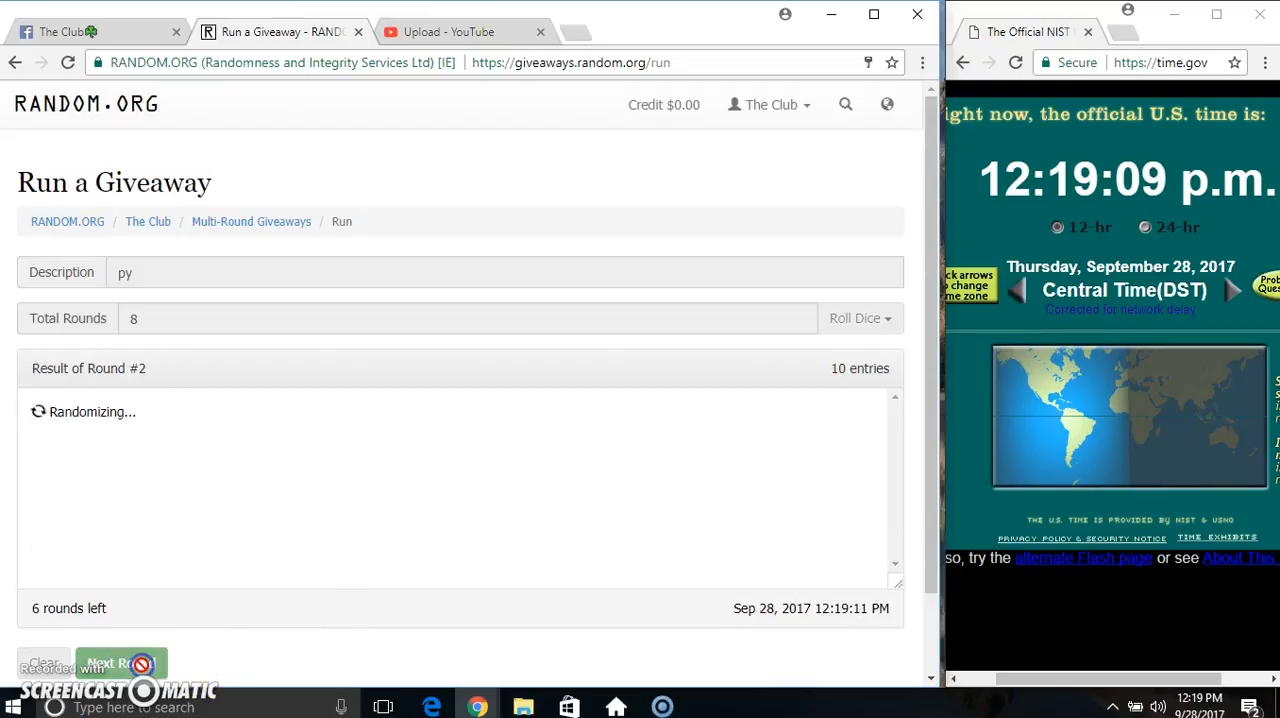
{"action": "left_click", "coordinate": [120, 663]}
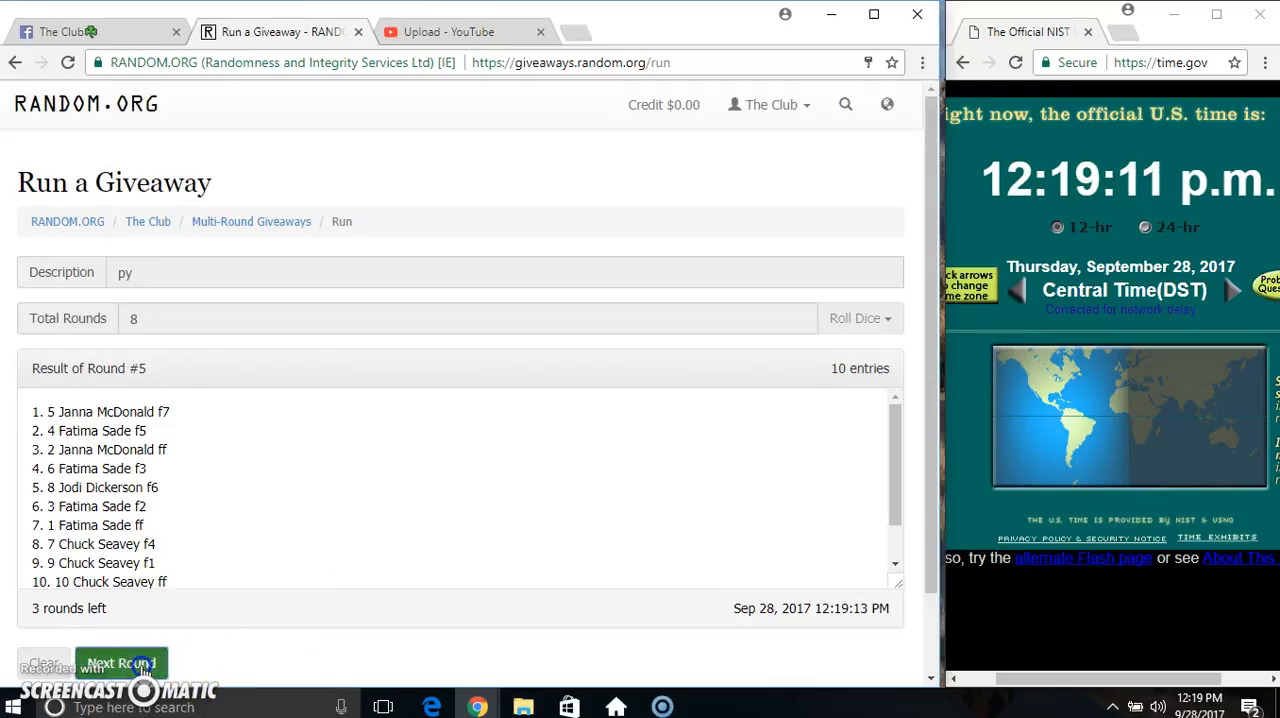
{"action": "left_click", "coordinate": [120, 663]}
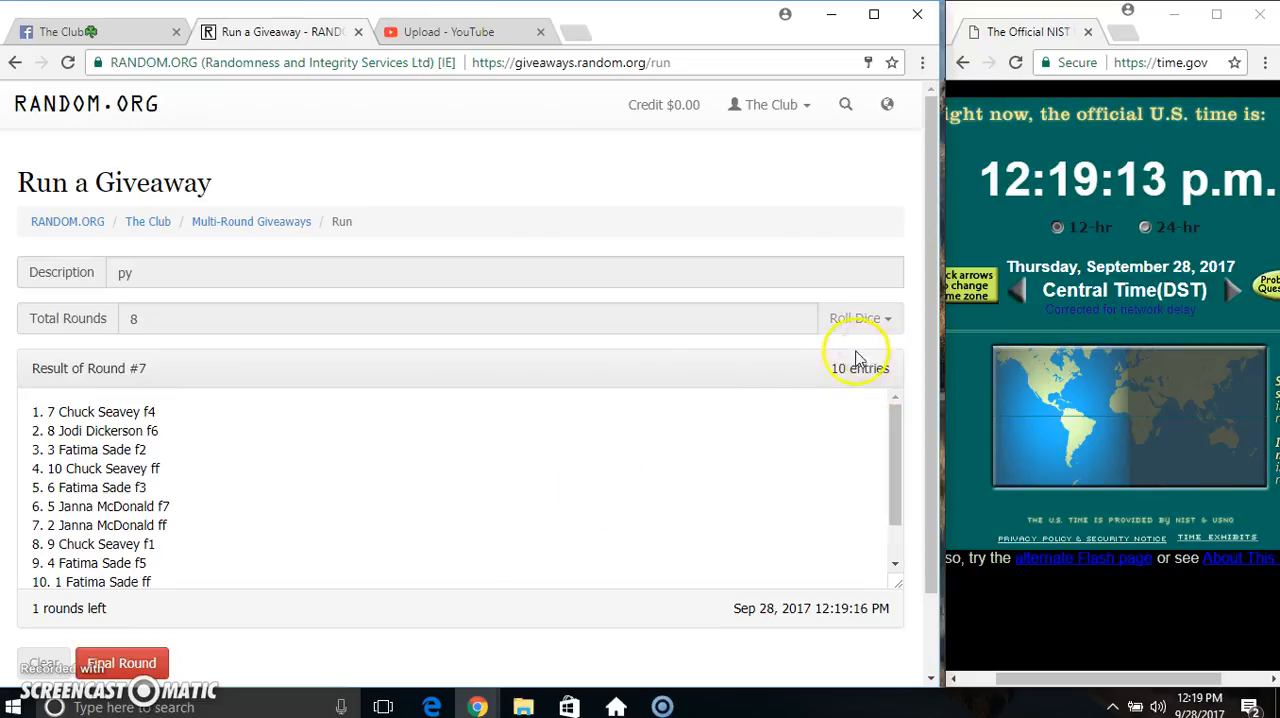
{"action": "double_click", "coordinate": [90, 411]}
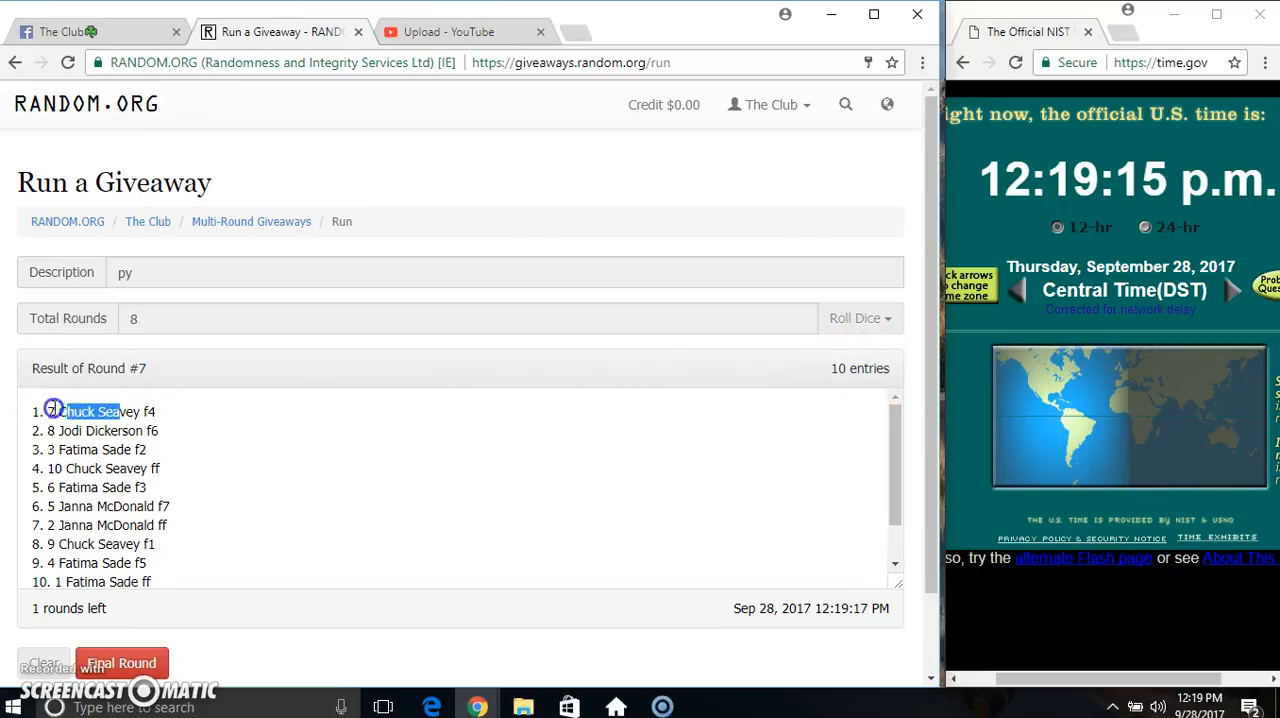
{"action": "scroll", "scroll_direction": "down", "scroll_amount": 3}
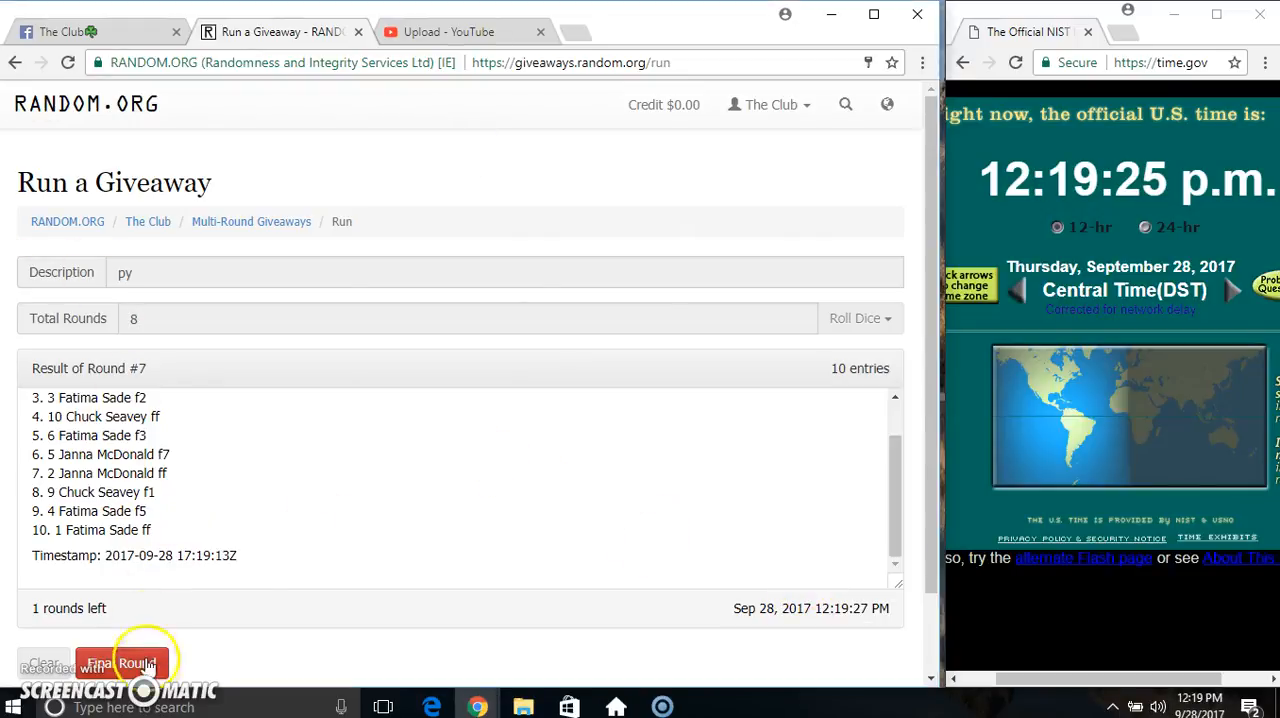
{"action": "left_click", "coordinate": [123, 664]}
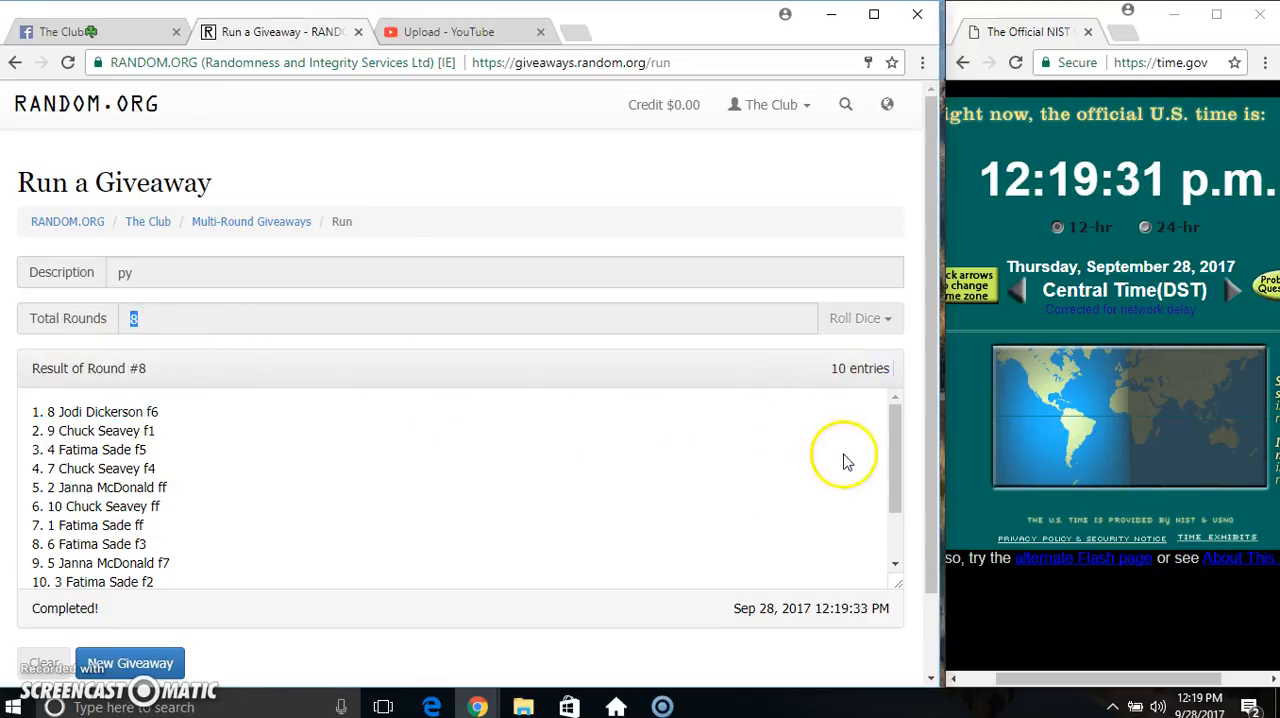
{"action": "scroll", "scroll_direction": "down", "scroll_amount": 3}
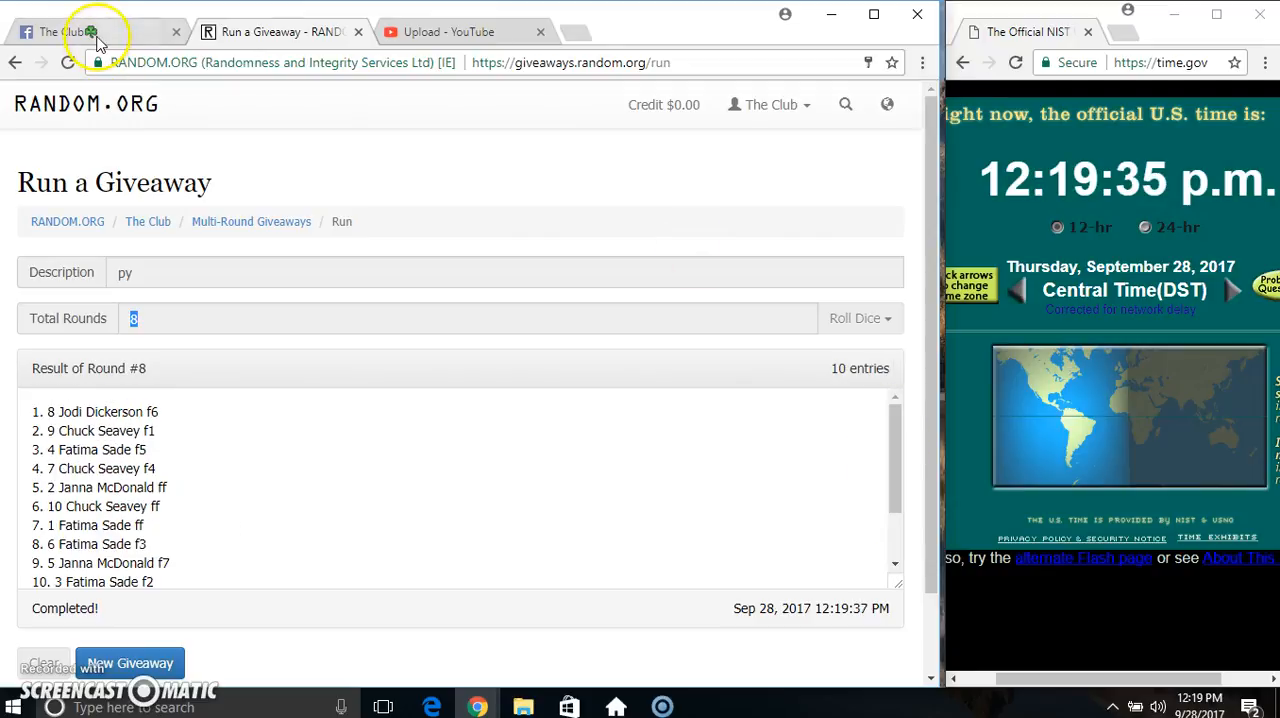
{"action": "left_click", "coordinate": [90, 31]}
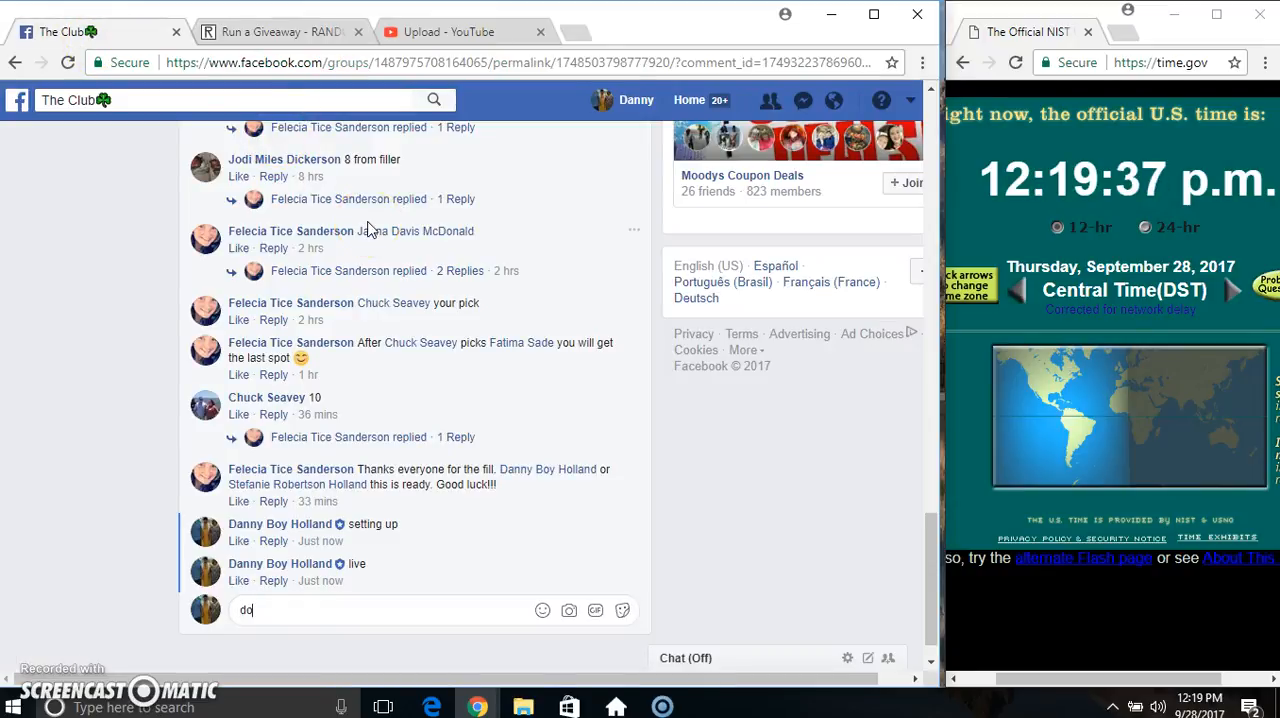
{"action": "key", "text": "enter"}
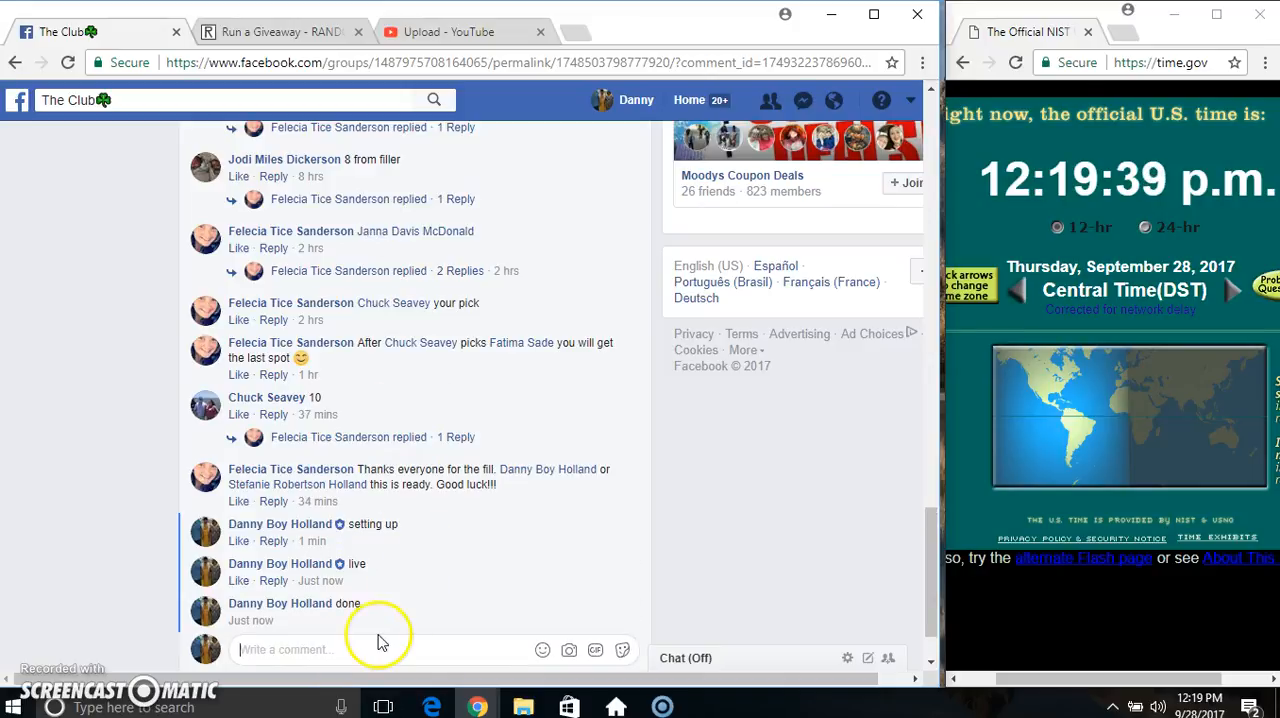